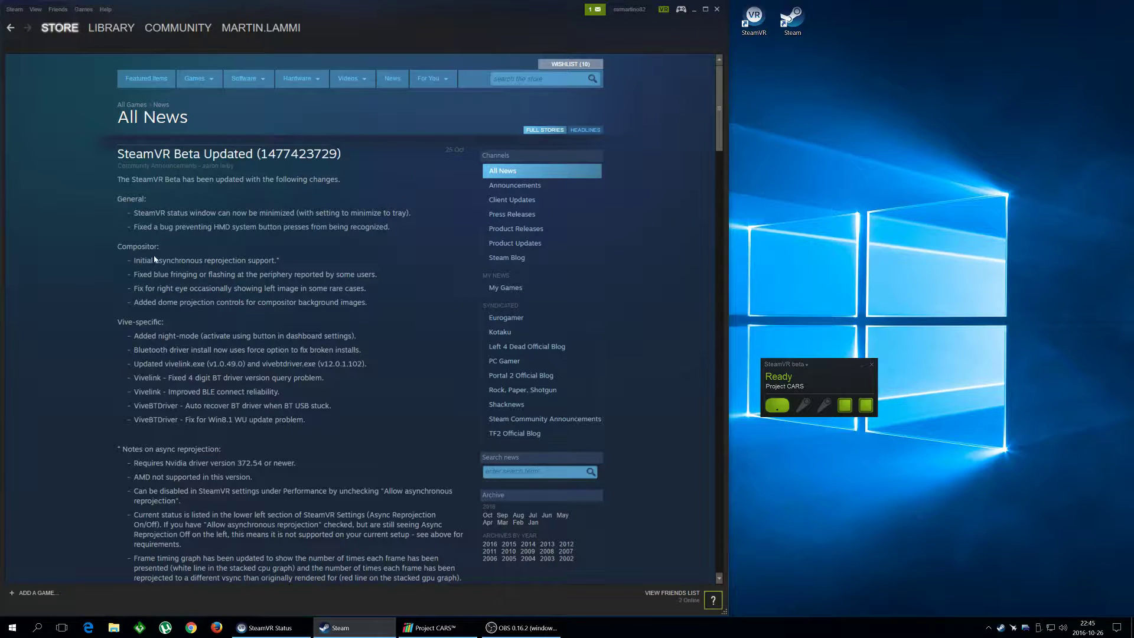
Highlight 'asynchronous reprojection' in the SteamVR Beta Updated news post.
double_click(173, 260)
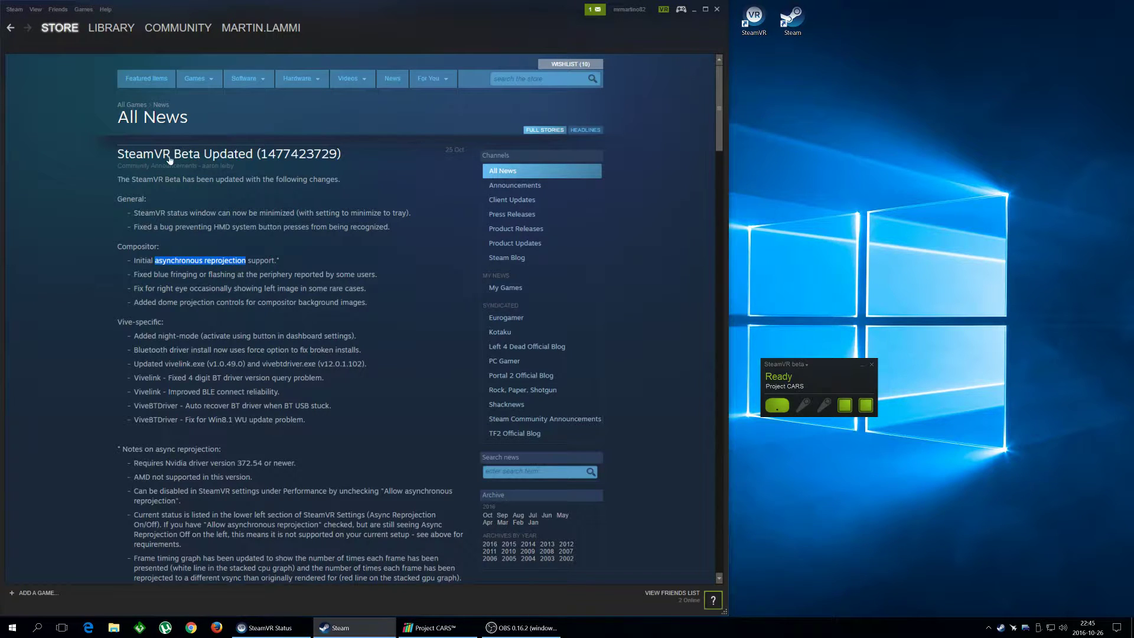
mouse_move(430, 274)
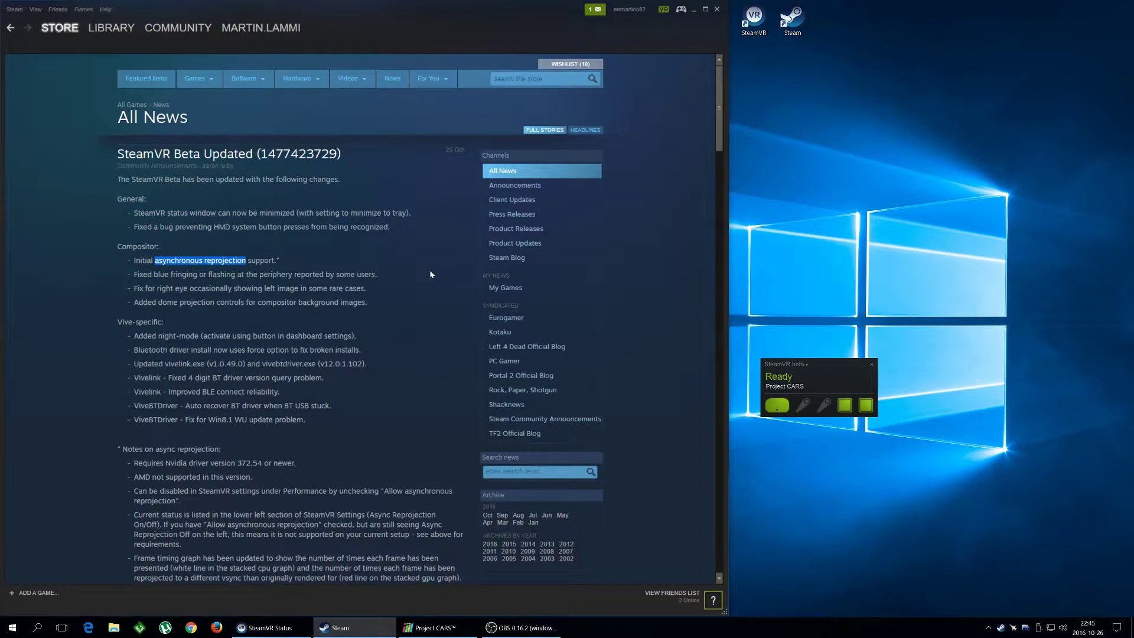
mouse_move(411, 288)
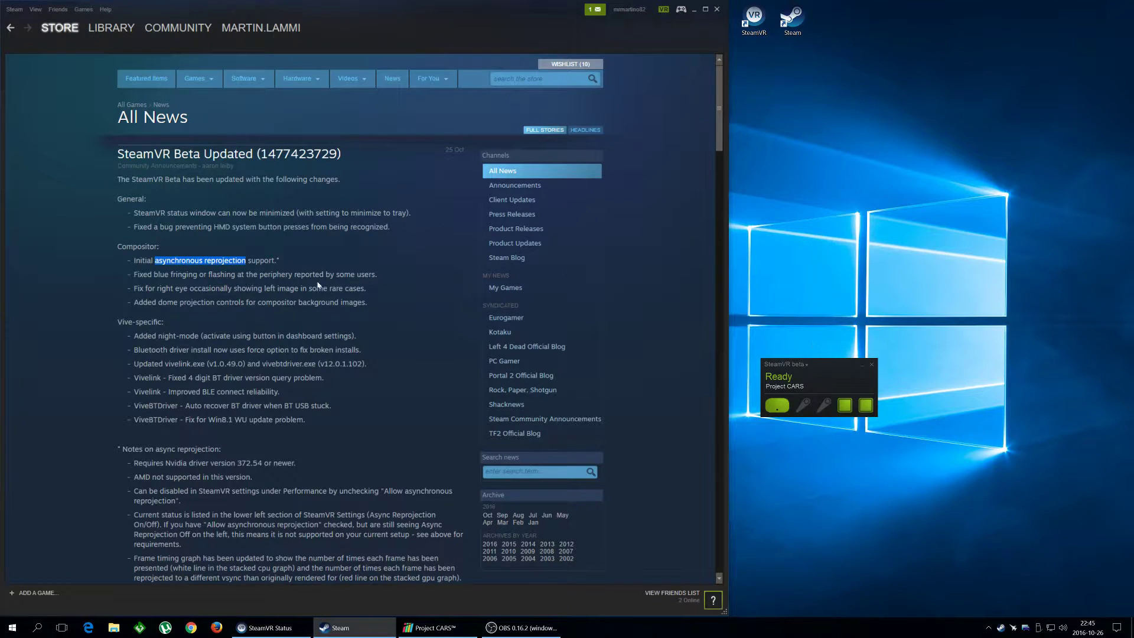
mouse_move(299, 268)
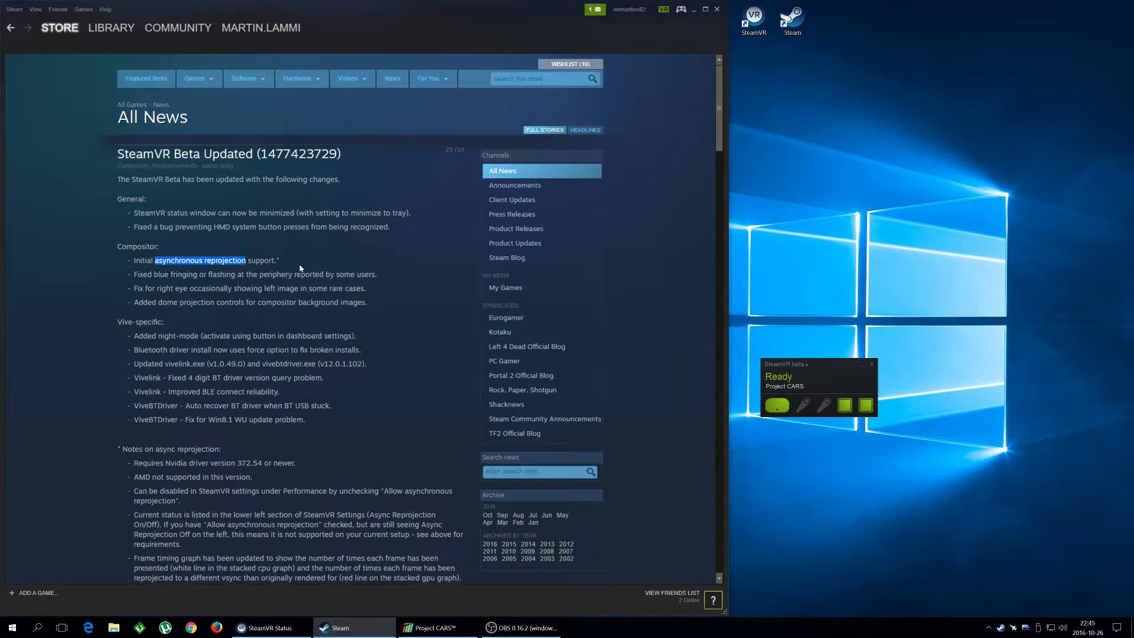
mouse_move(376, 272)
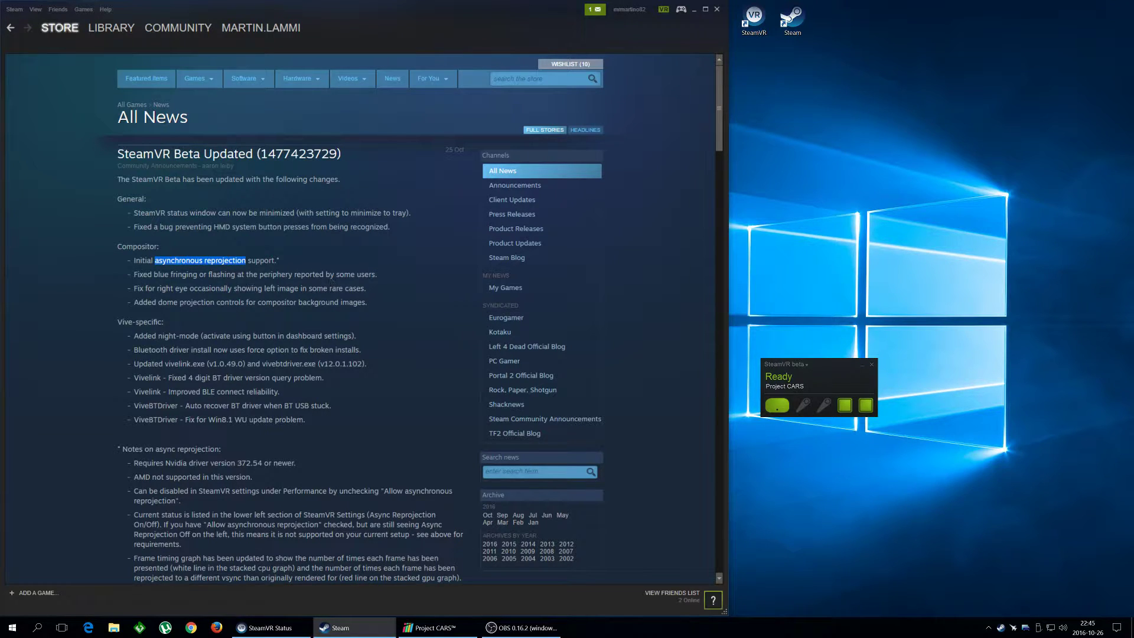
mouse_move(402, 289)
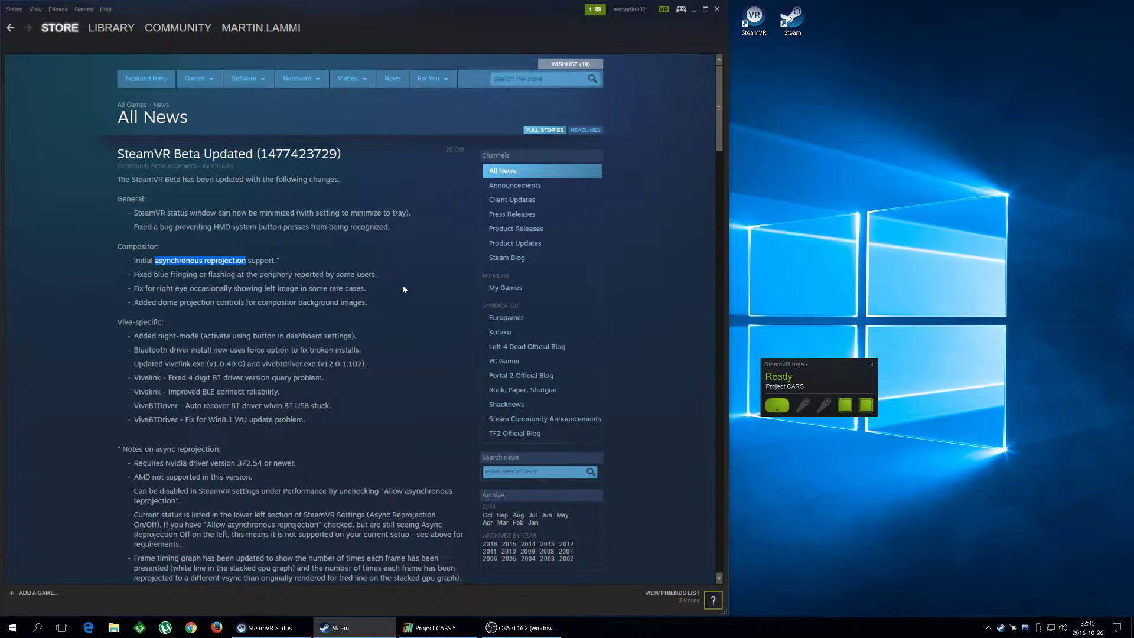
mouse_move(204, 169)
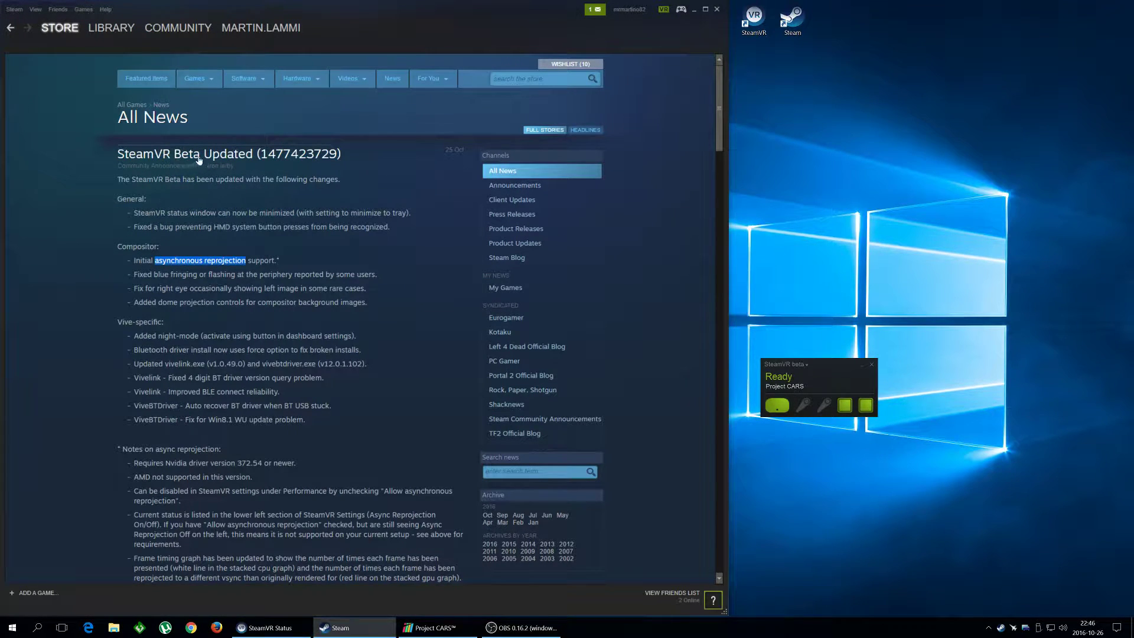
mouse_move(788, 318)
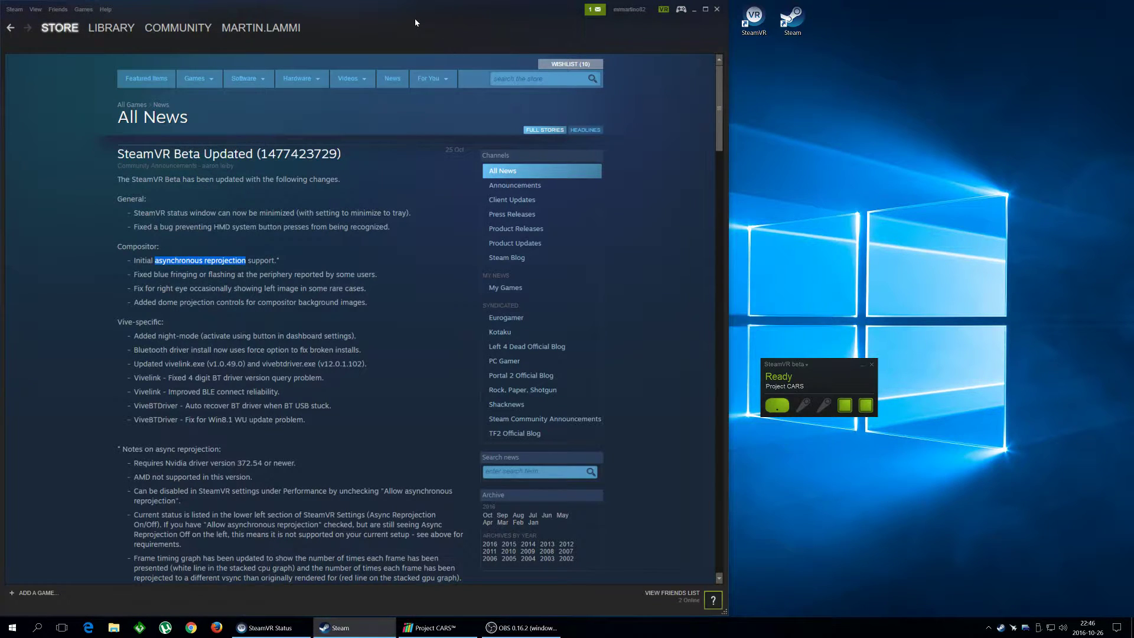
Filter the library to Tools and bring up the options for SteamVR [beta].
left_click(111, 27)
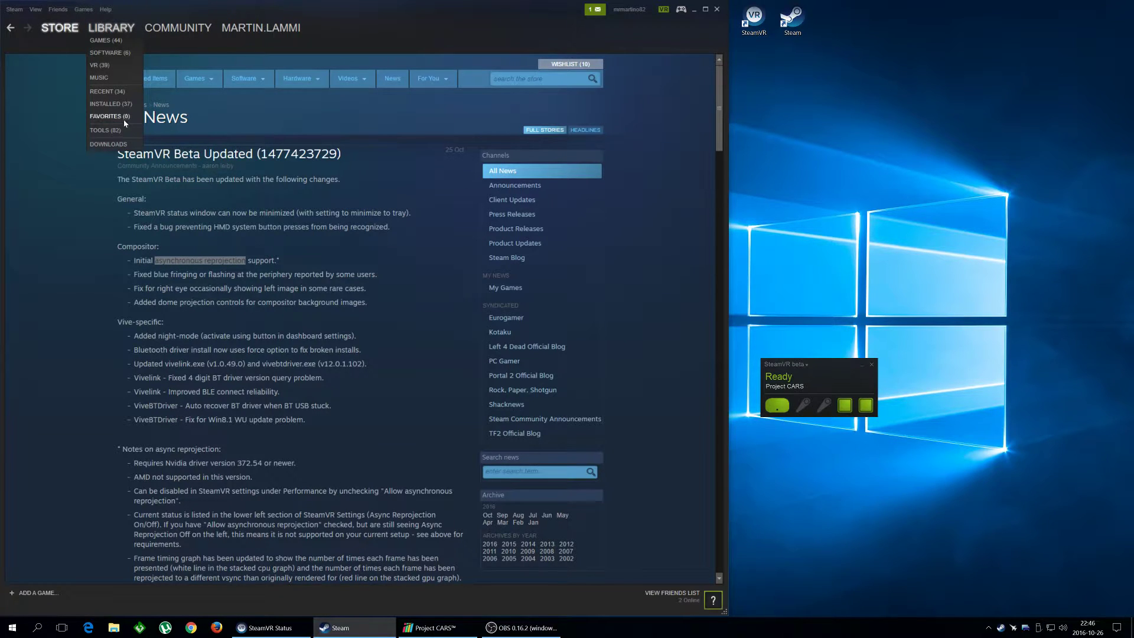
left_click(106, 130)
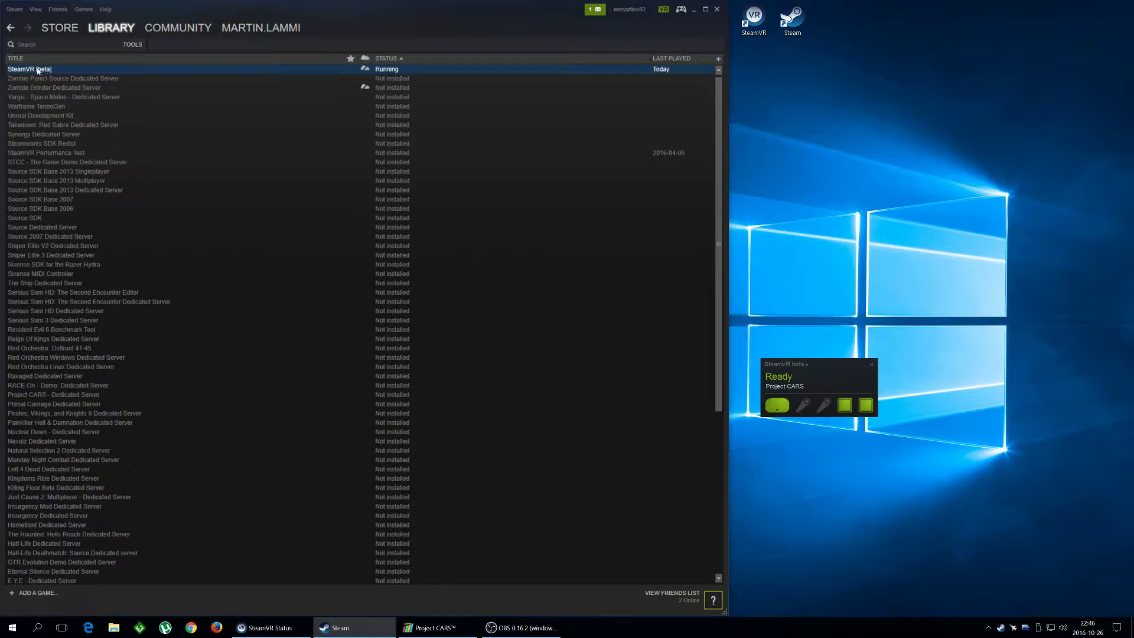
right_click(29, 68)
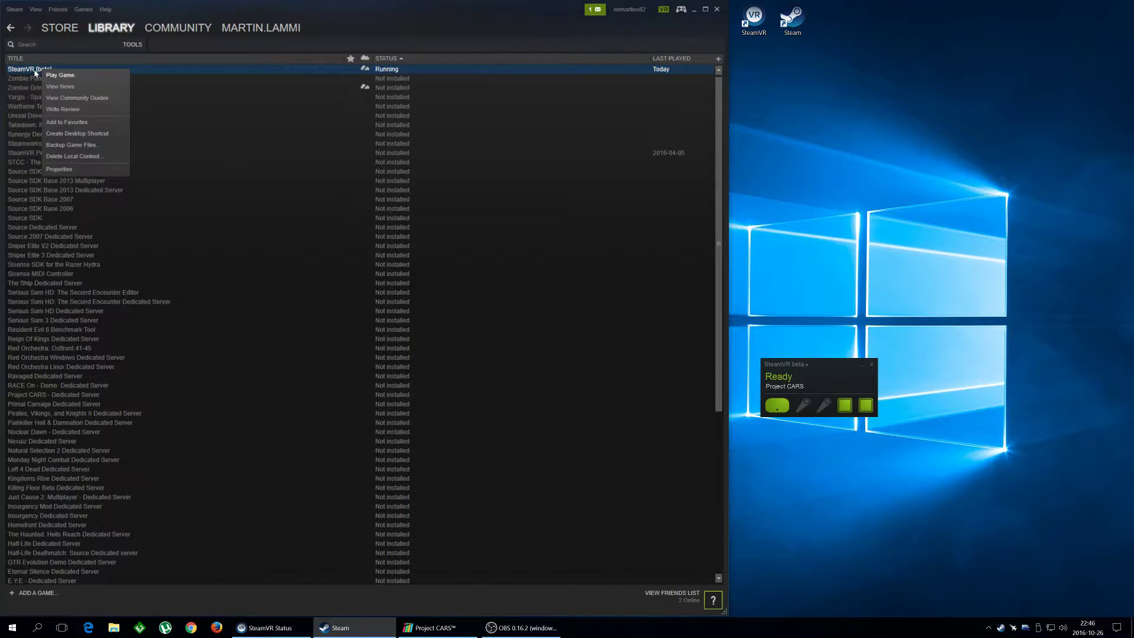
mouse_move(64, 171)
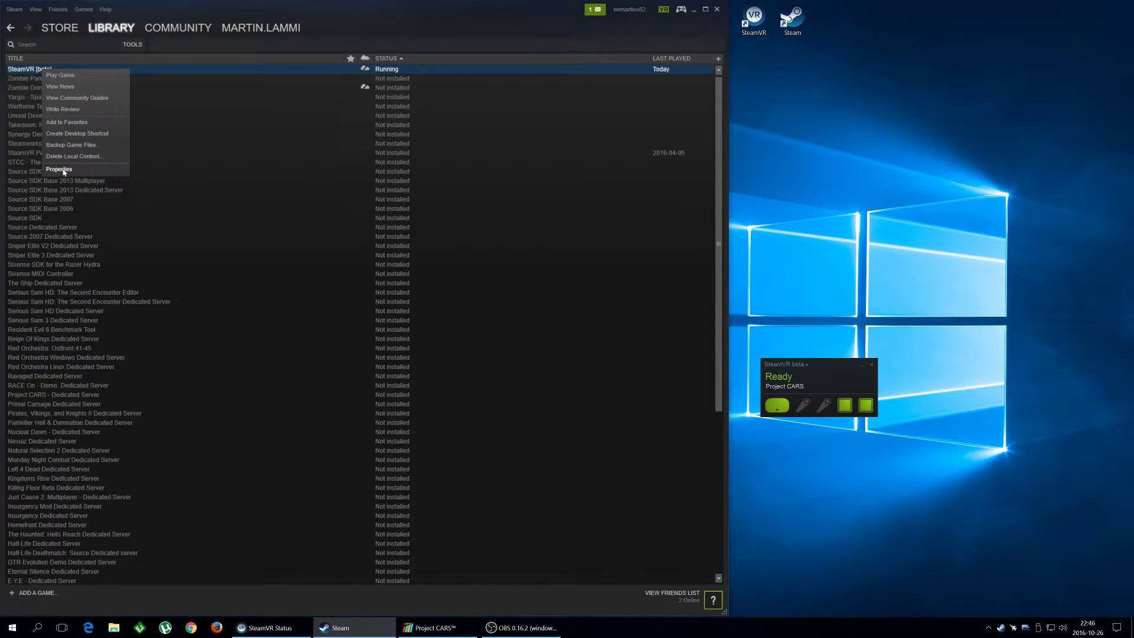
Confirm SteamVR is opted into 'beta - SteamVR Beta Update' in its Betas properties, then close.
left_click(59, 169)
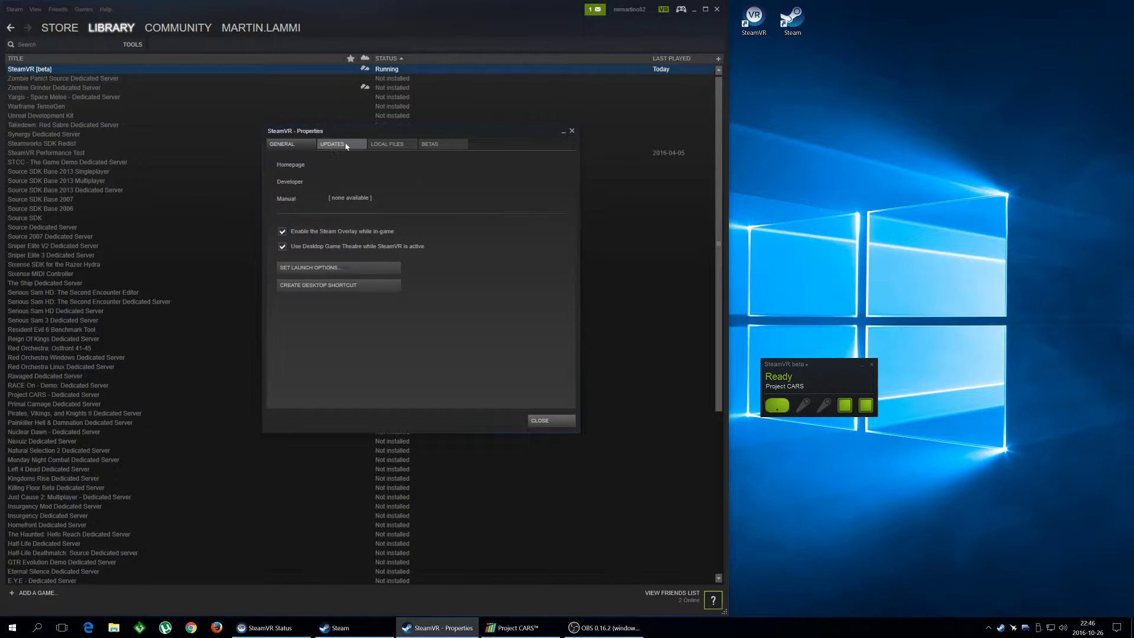
mouse_move(430, 144)
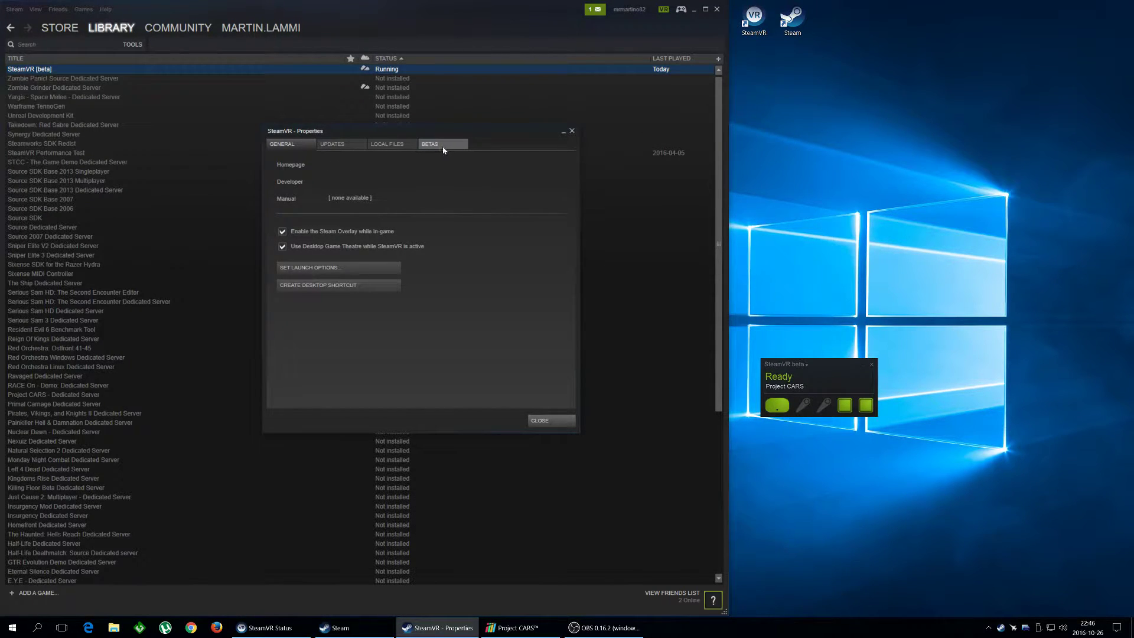
left_click(430, 143)
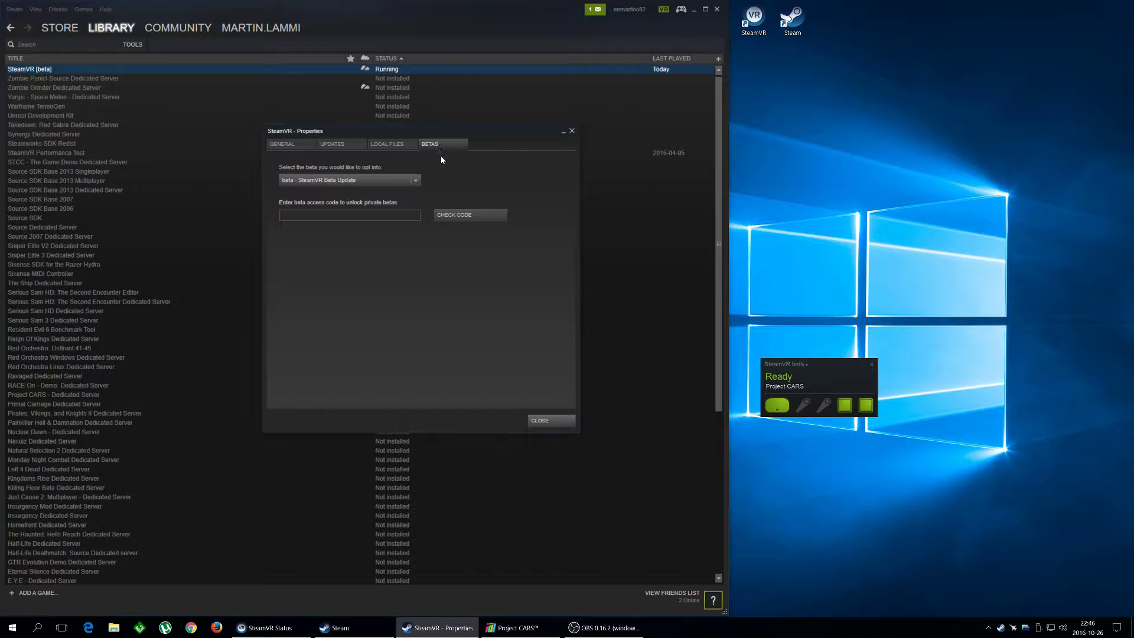
left_click(413, 180)
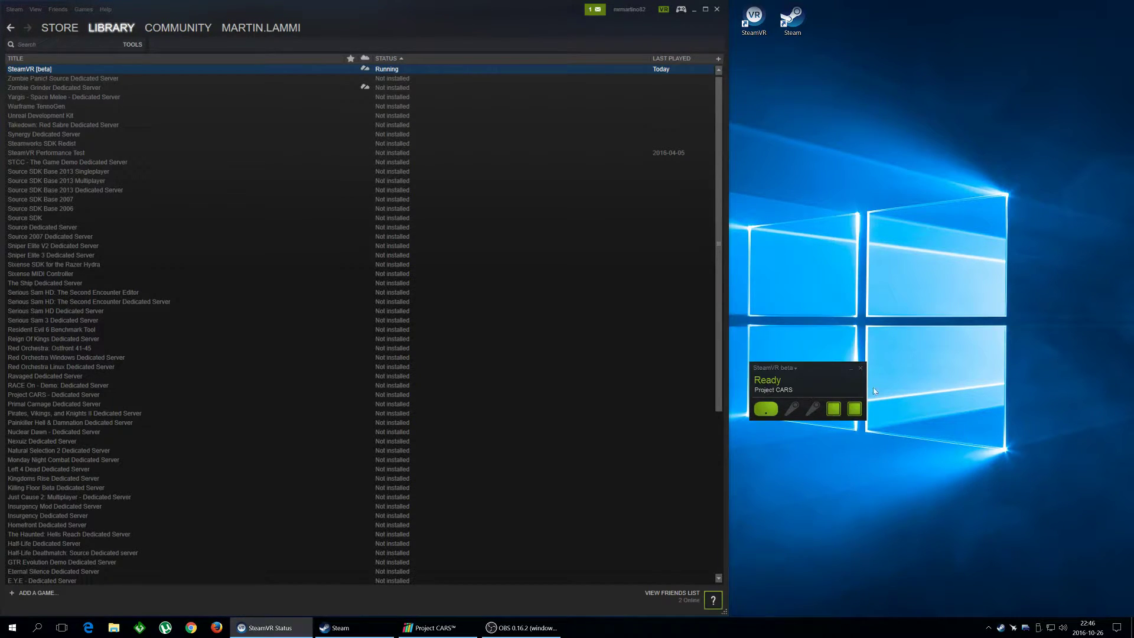
mouse_move(839, 463)
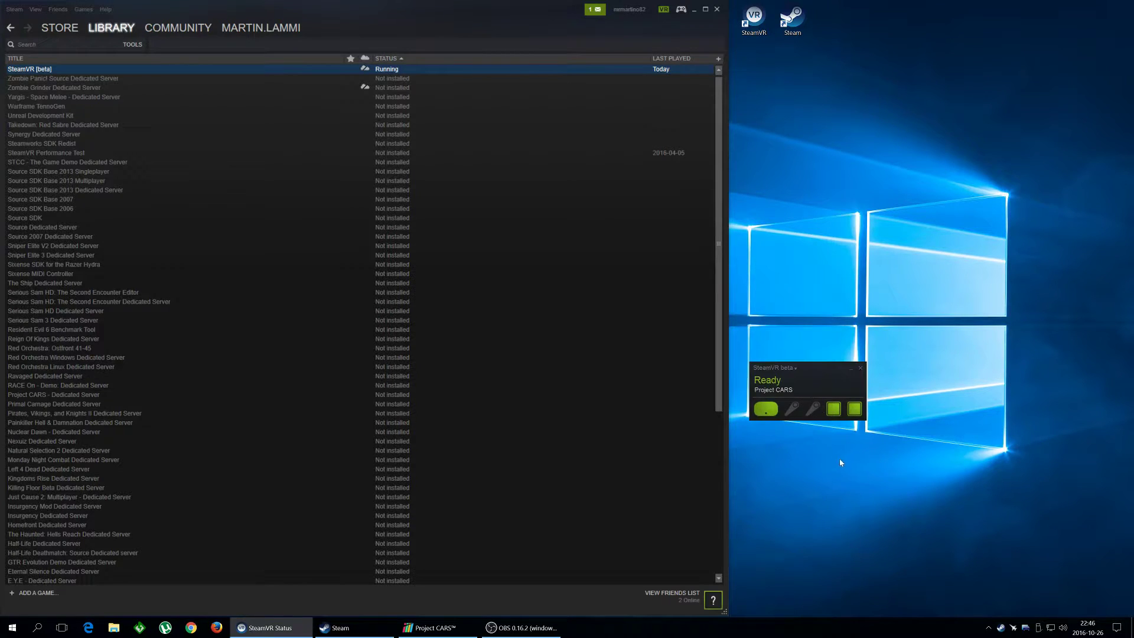
mouse_move(878, 446)
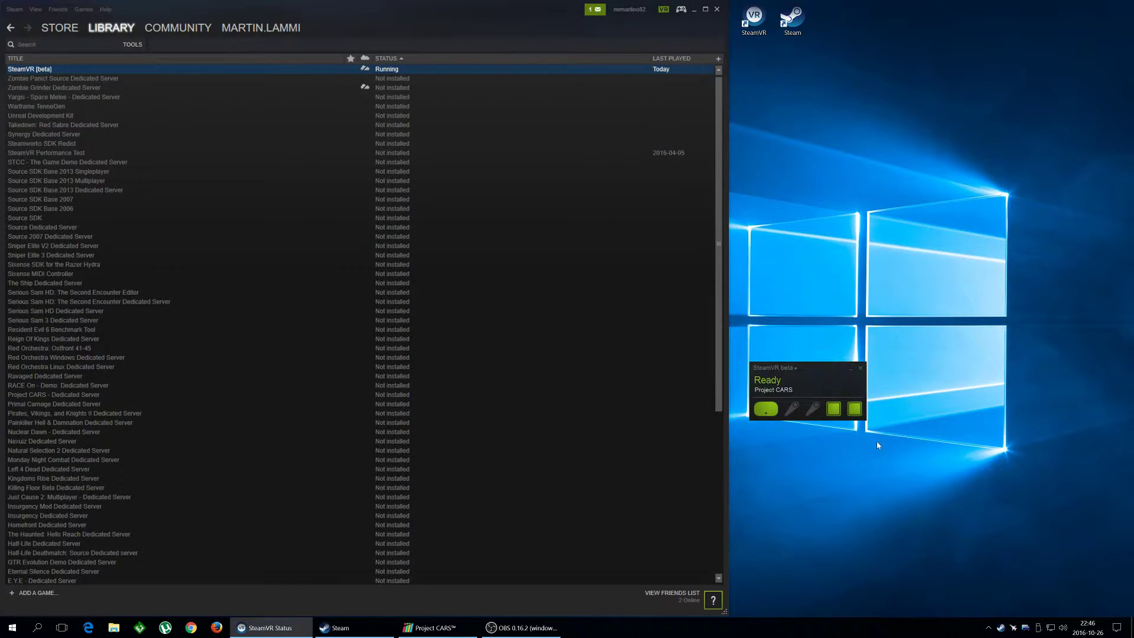
mouse_move(895, 385)
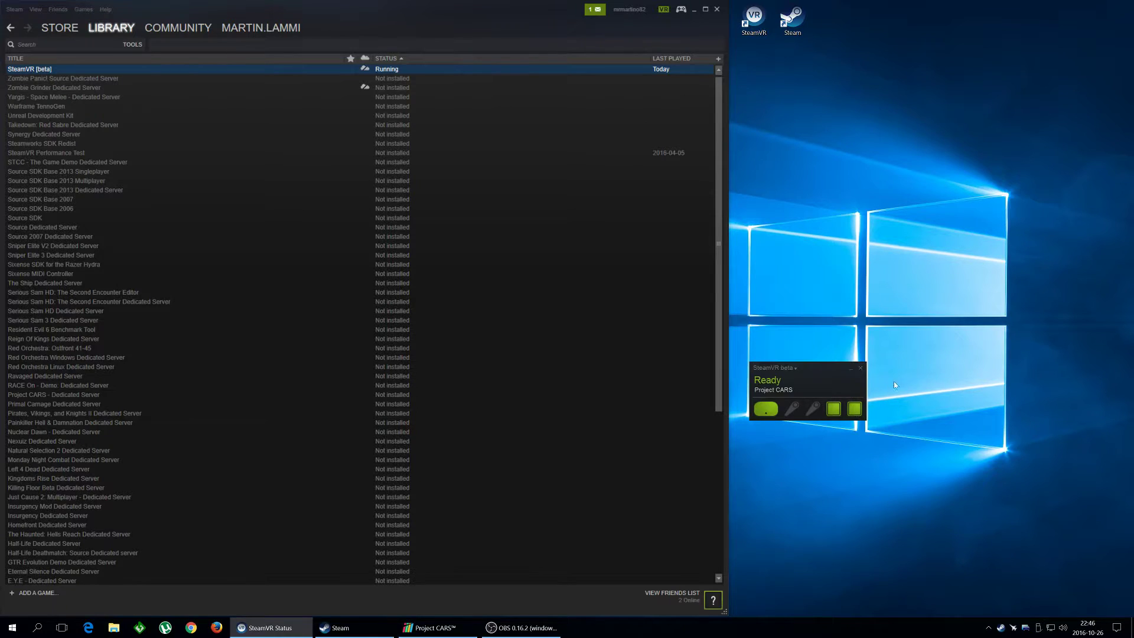
mouse_move(810, 384)
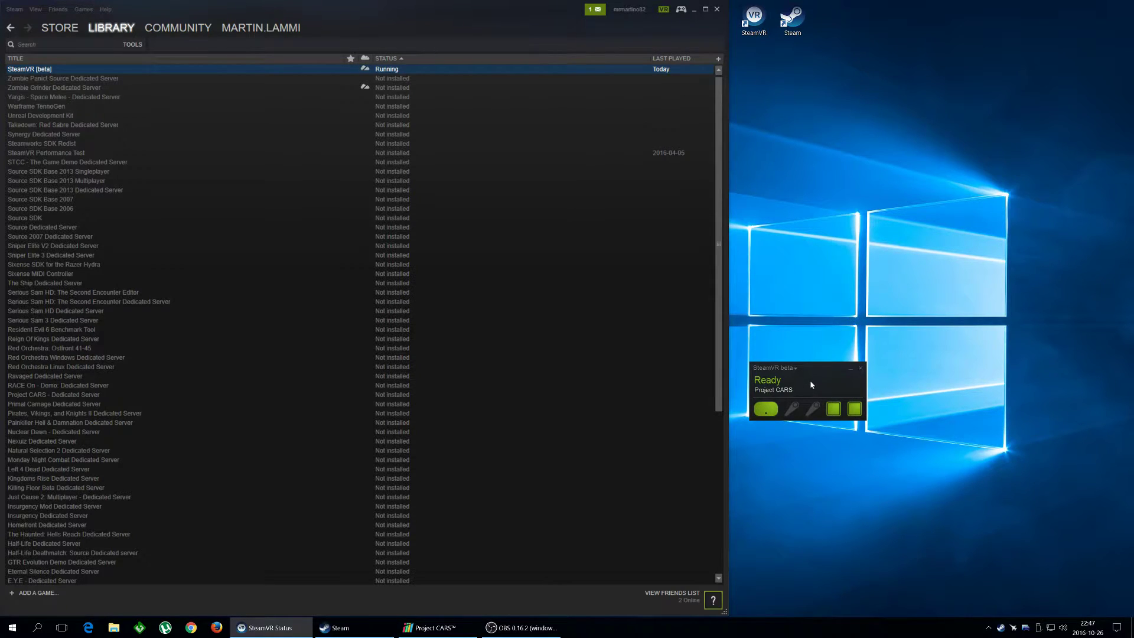
Bring up the SteamVR status window menu listing Room Setup, Settings and Quit.
left_click(774, 367)
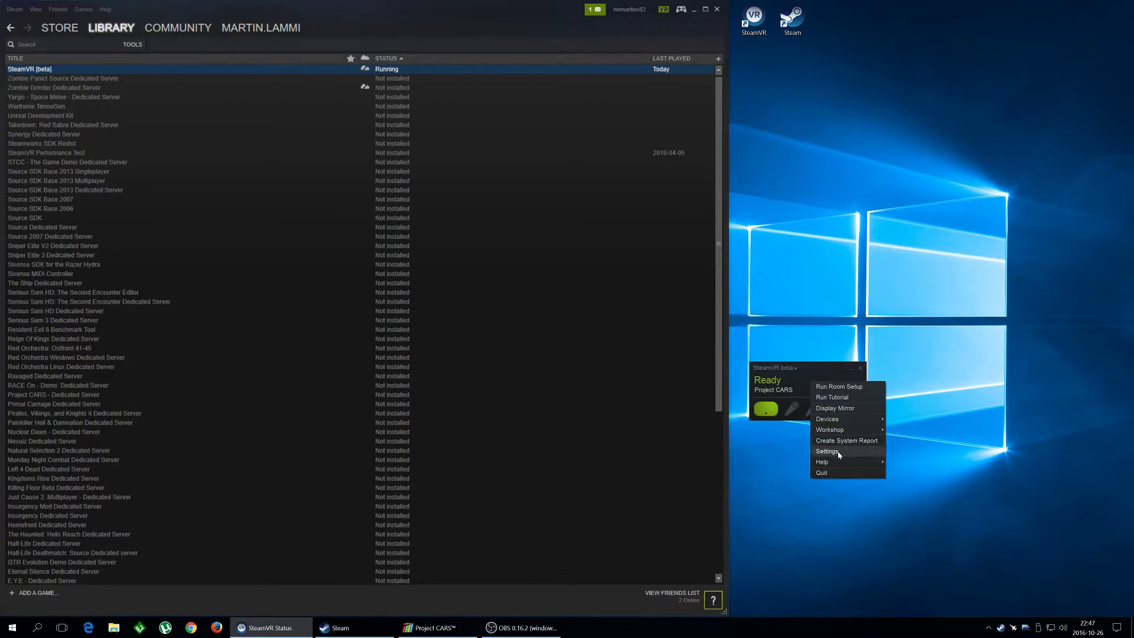
In Performance settings, keep asynchronous reprojection allowed and leave interleaved reprojection unchecked.
left_click(827, 450)
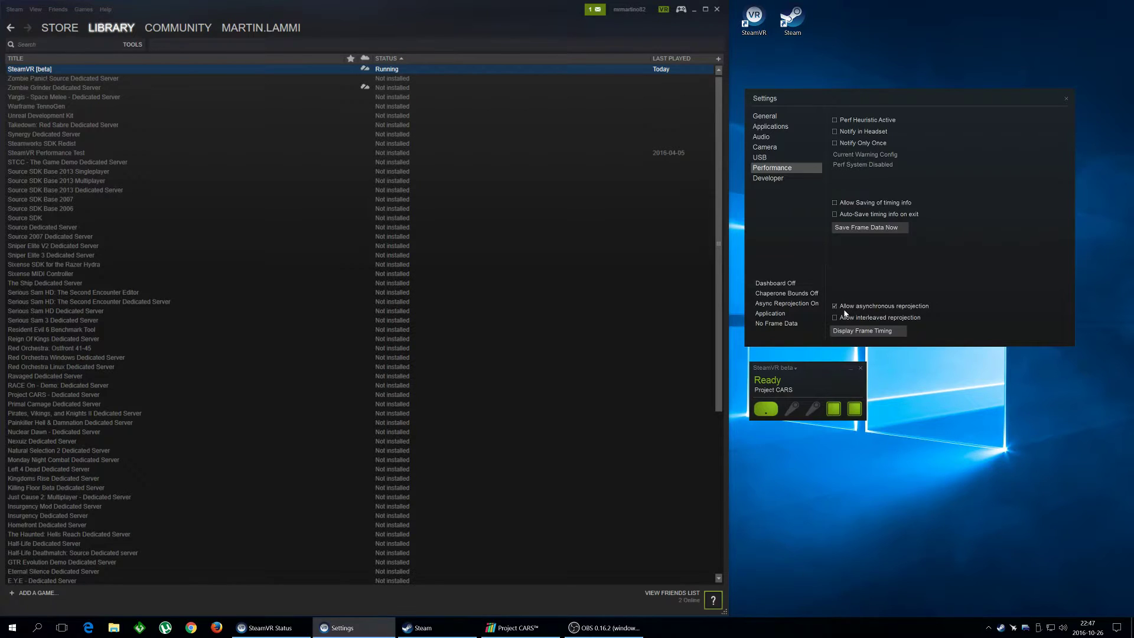
mouse_move(878, 311)
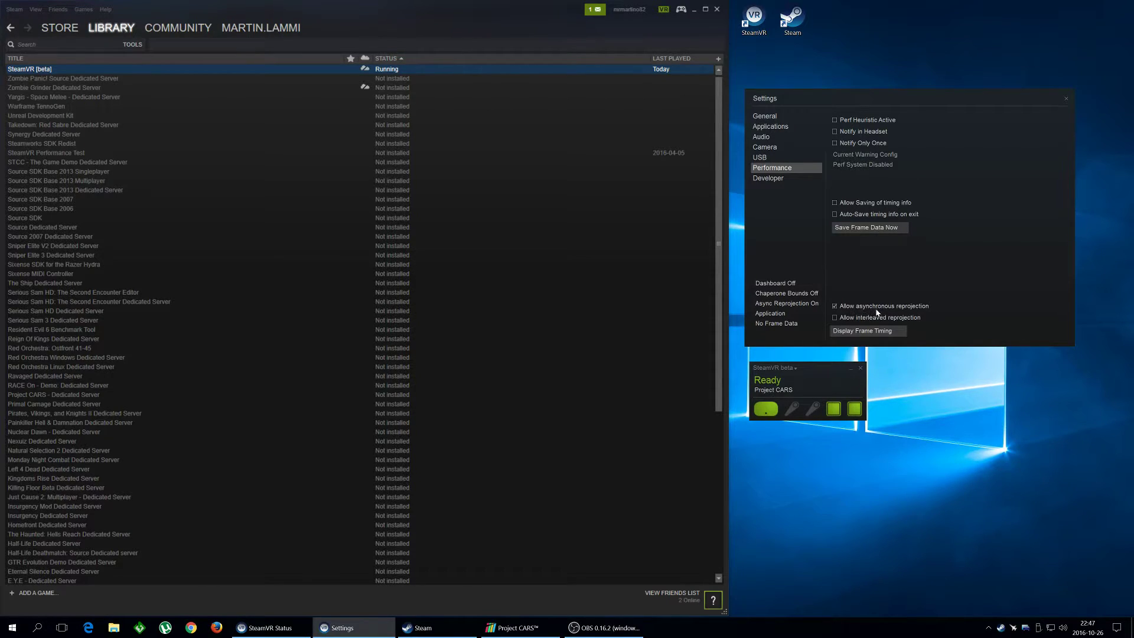
mouse_move(875, 285)
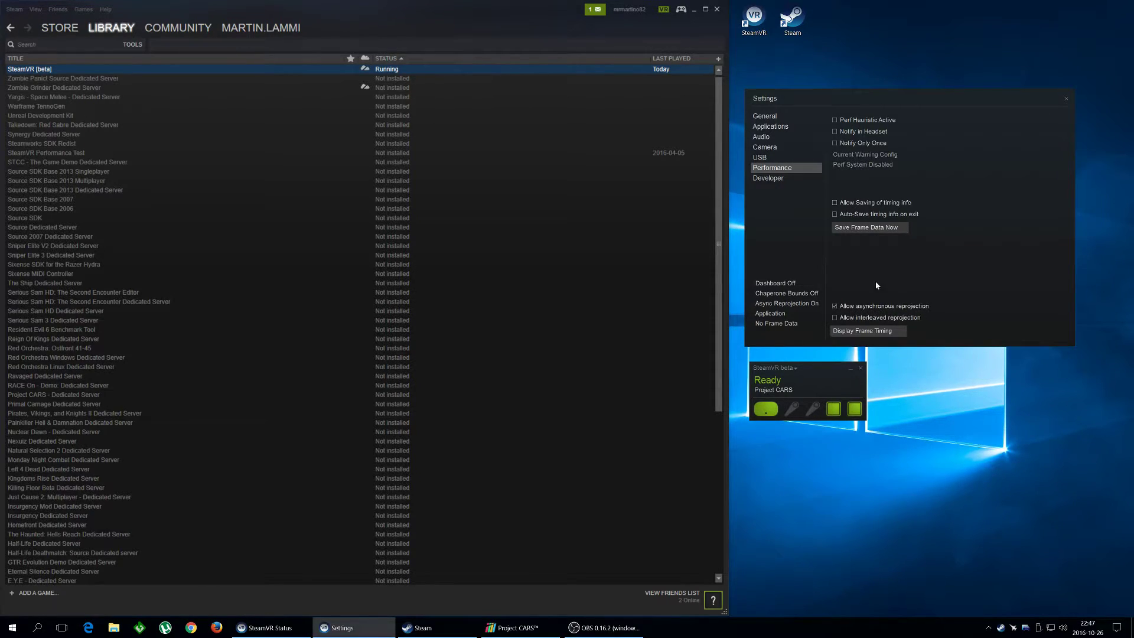
left_click(834, 318)
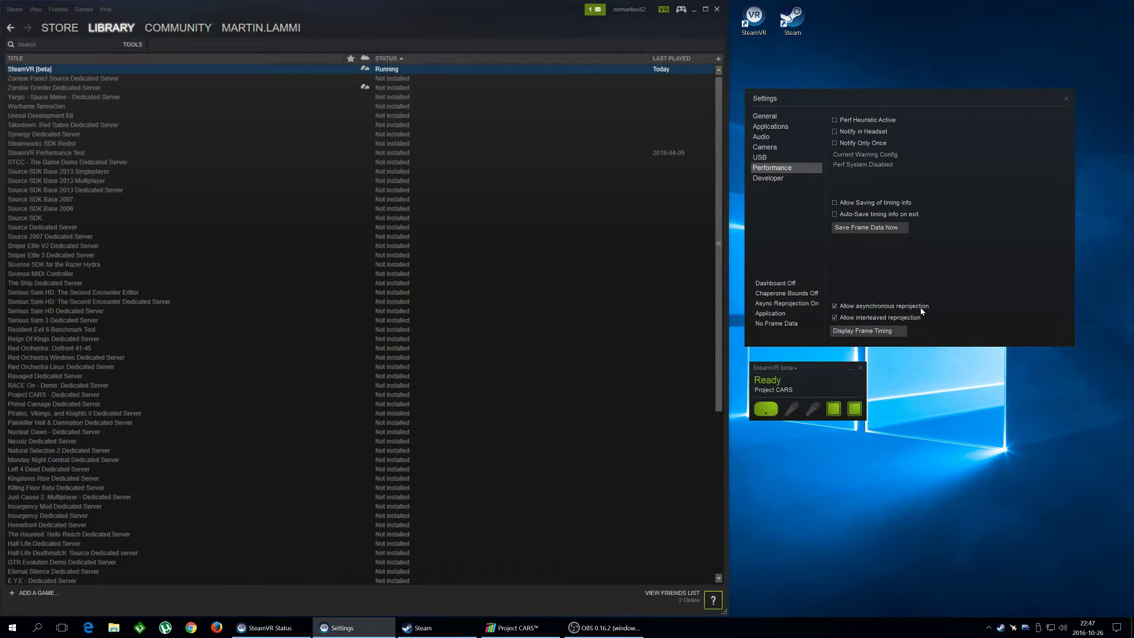
mouse_move(900, 324)
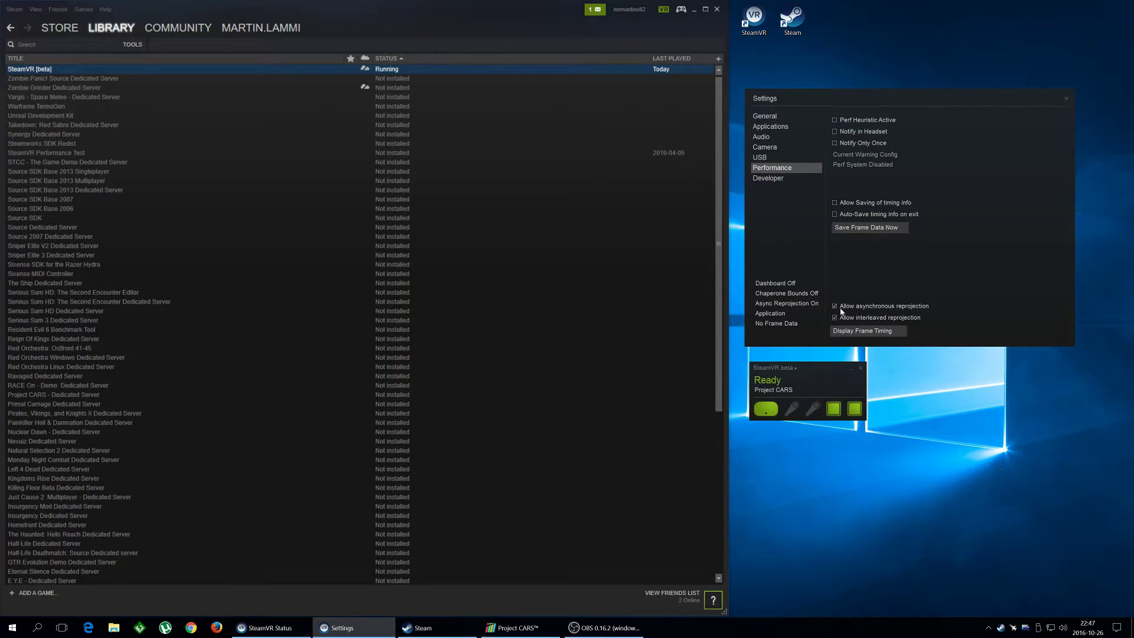
left_click(835, 316)
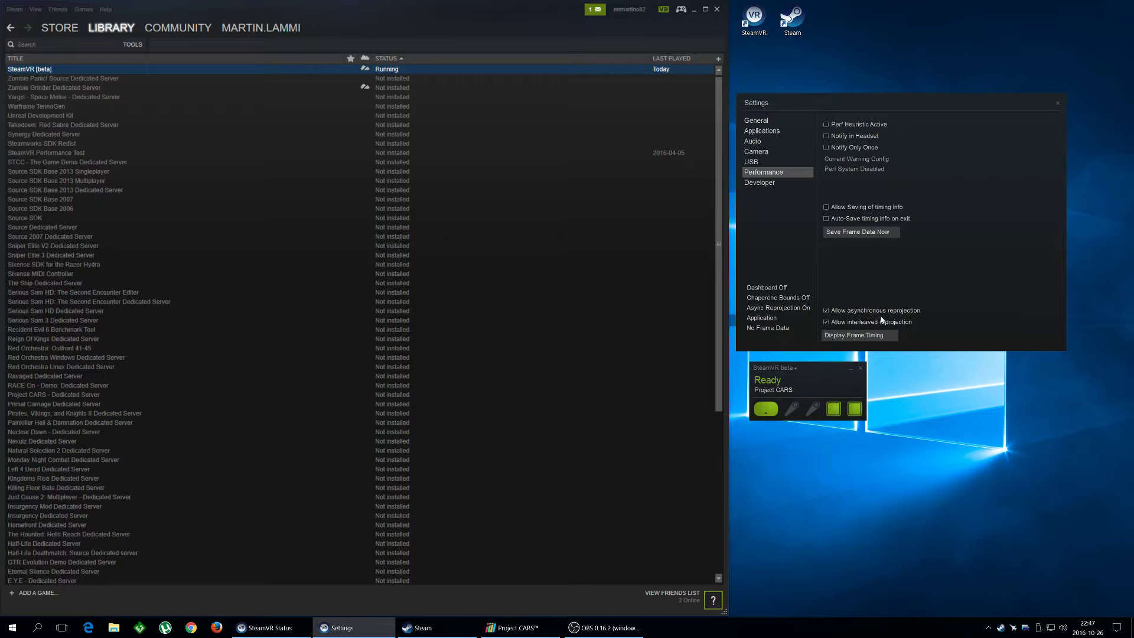
mouse_move(866, 326)
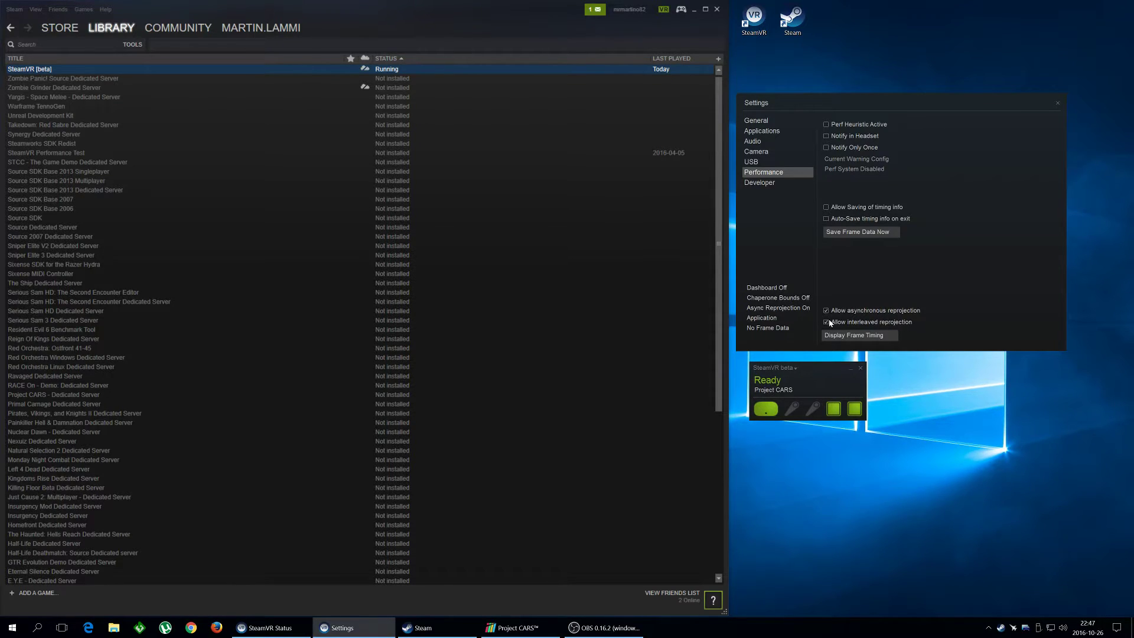
left_click(826, 322)
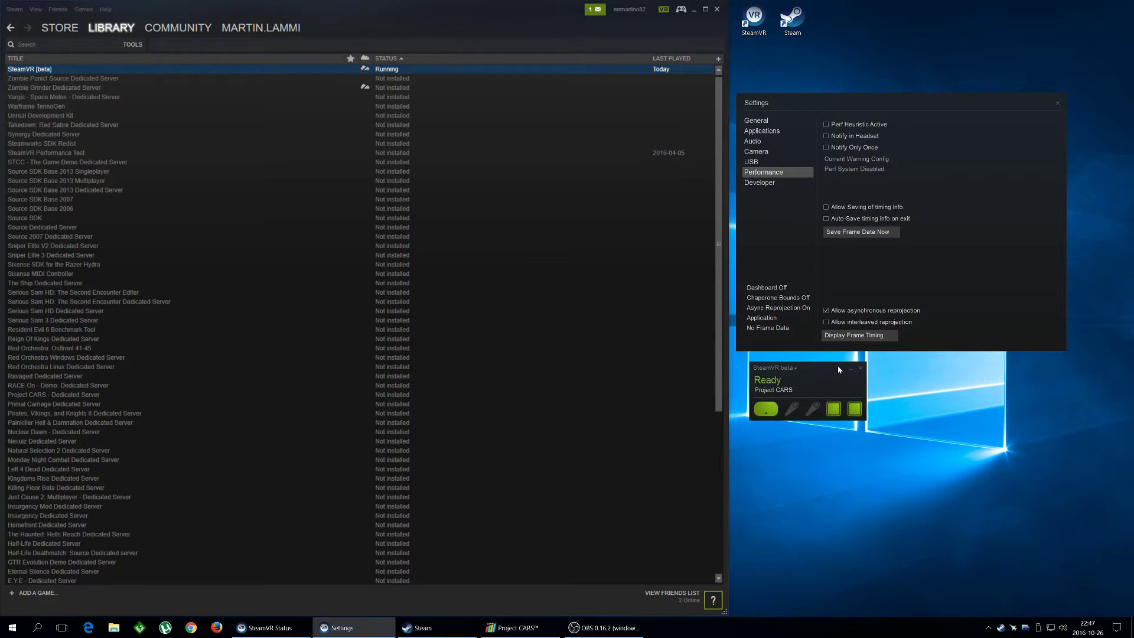
mouse_move(760, 182)
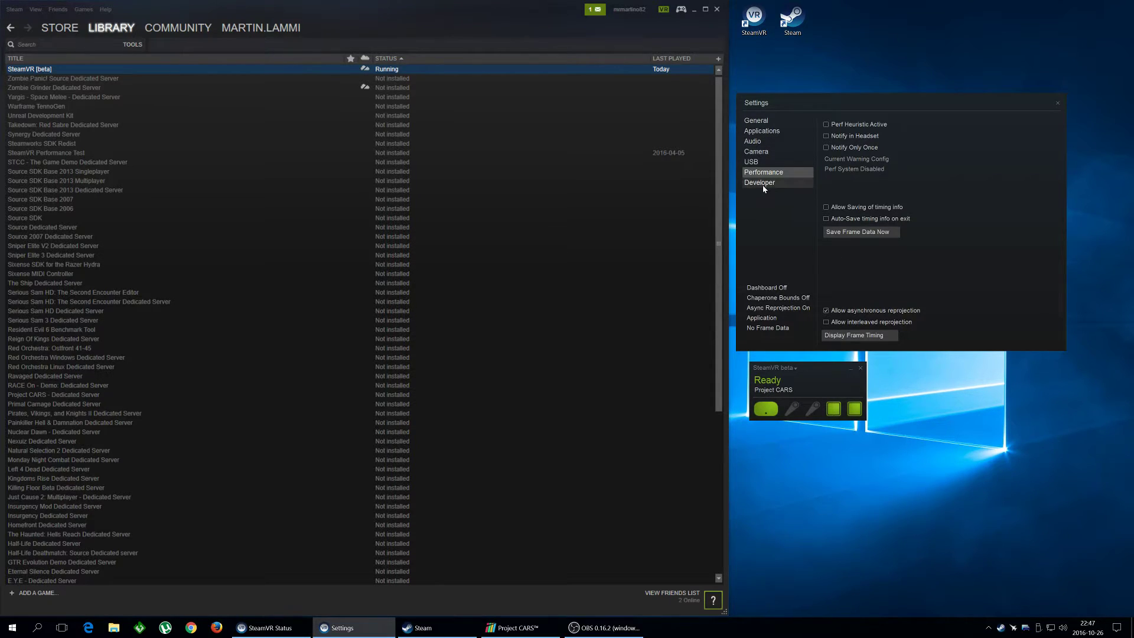
left_click(760, 182)
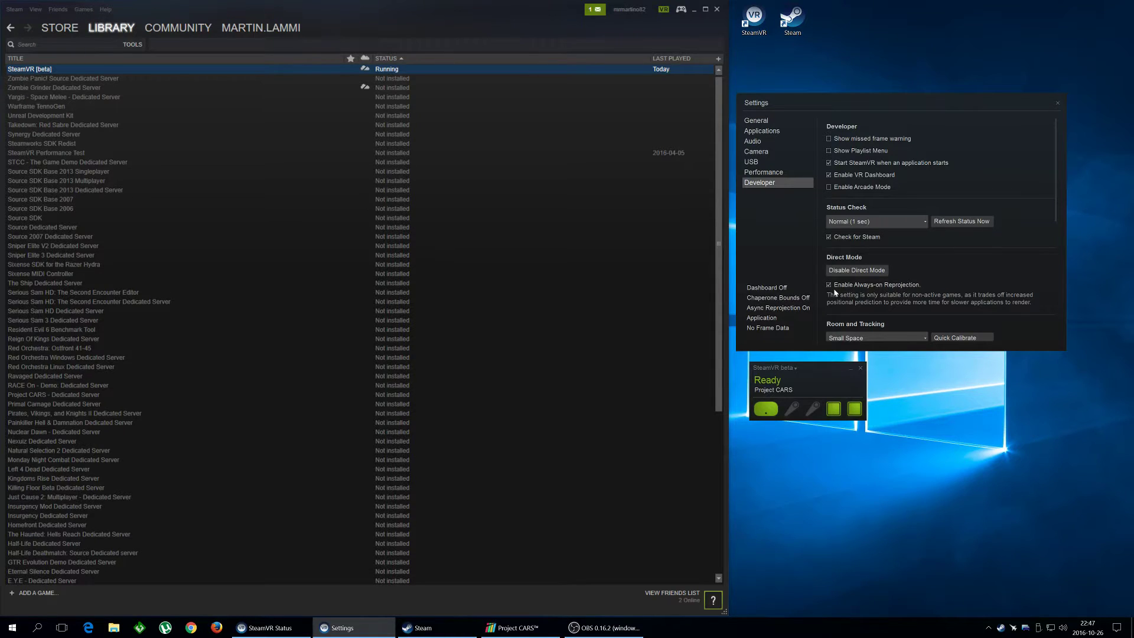
left_click(764, 173)
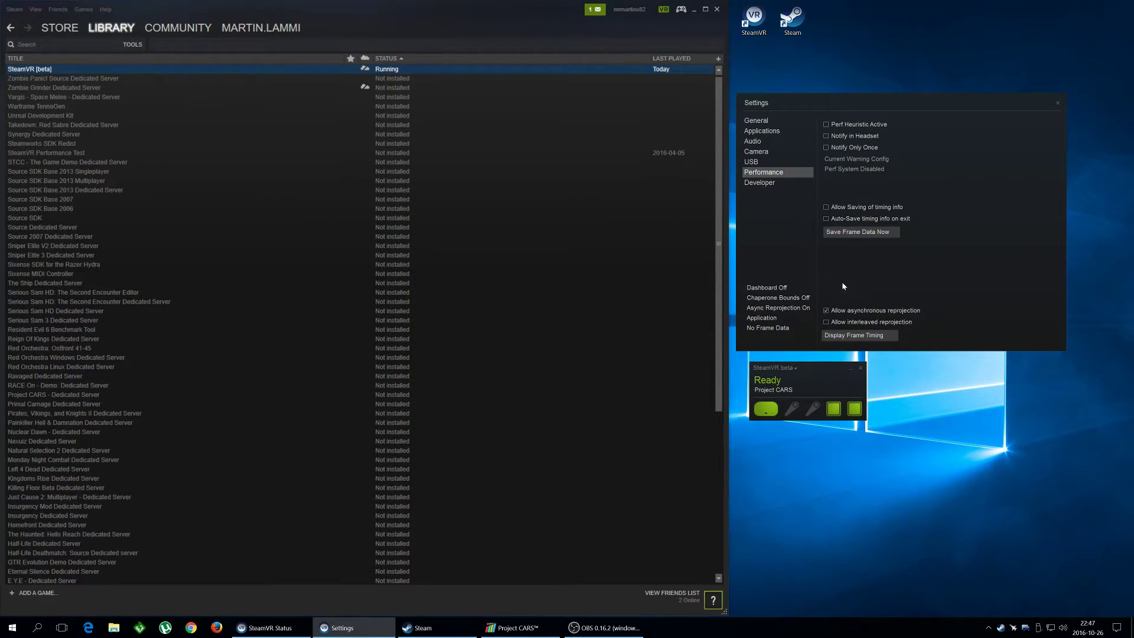
mouse_move(862, 314)
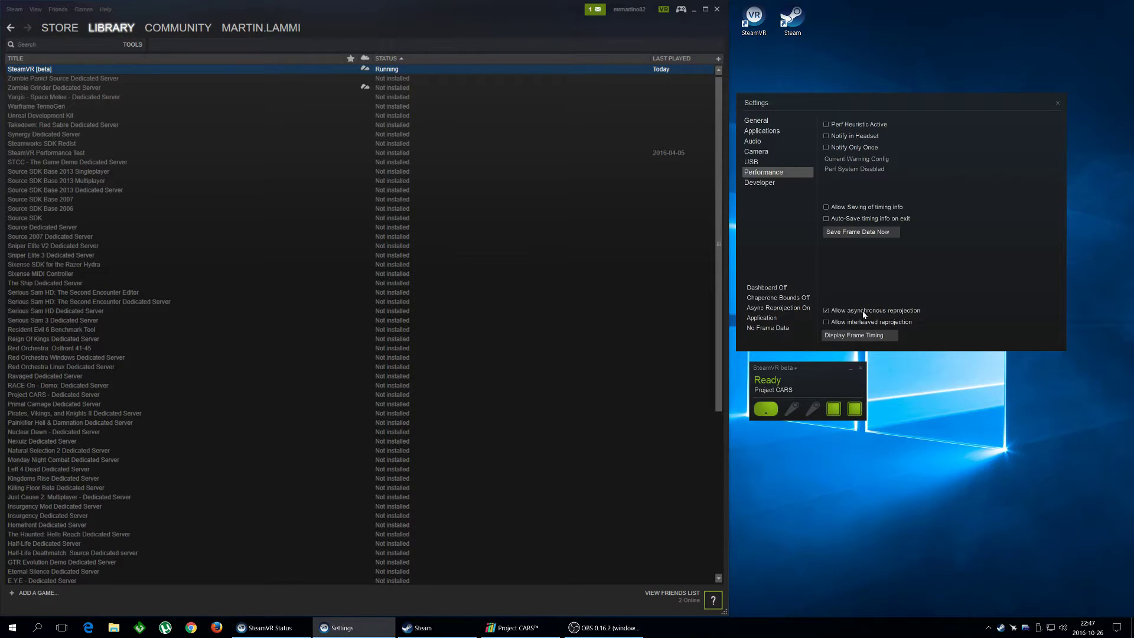
mouse_move(795, 293)
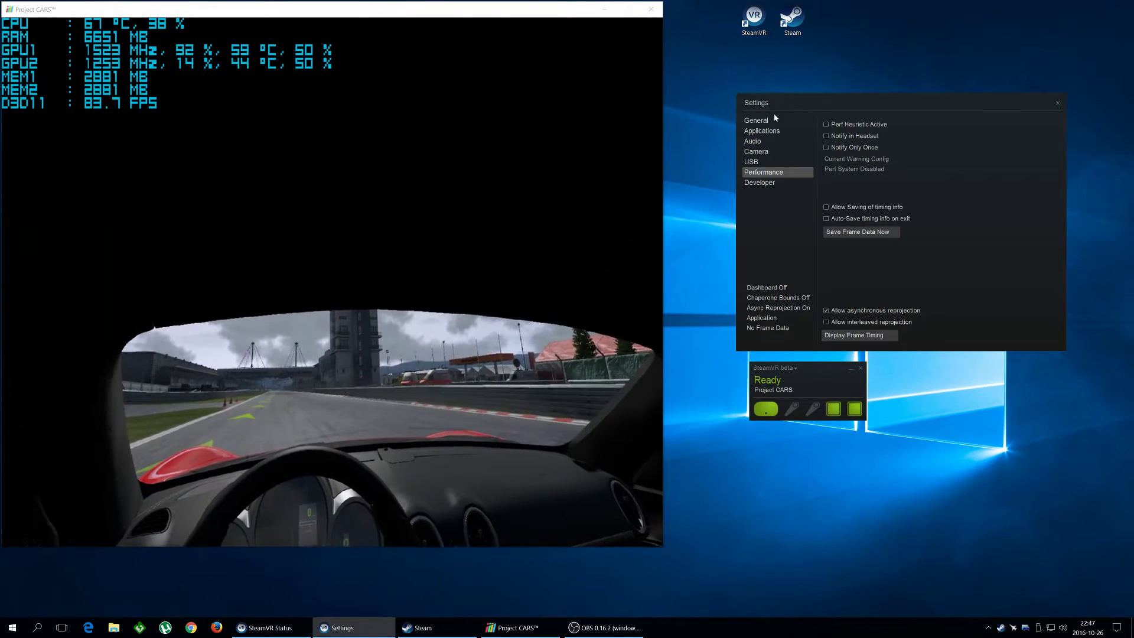
Try interleaved reprojection while driving (about 45 FPS), then turn it off again (about 71 FPS).
left_click(826, 321)
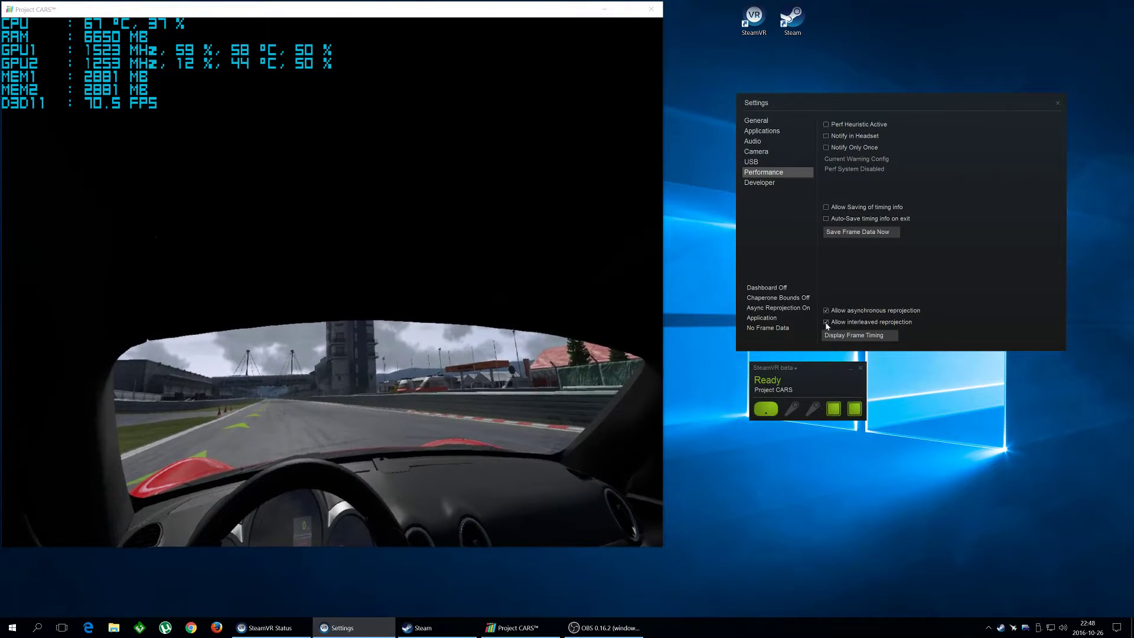
left_click(825, 322)
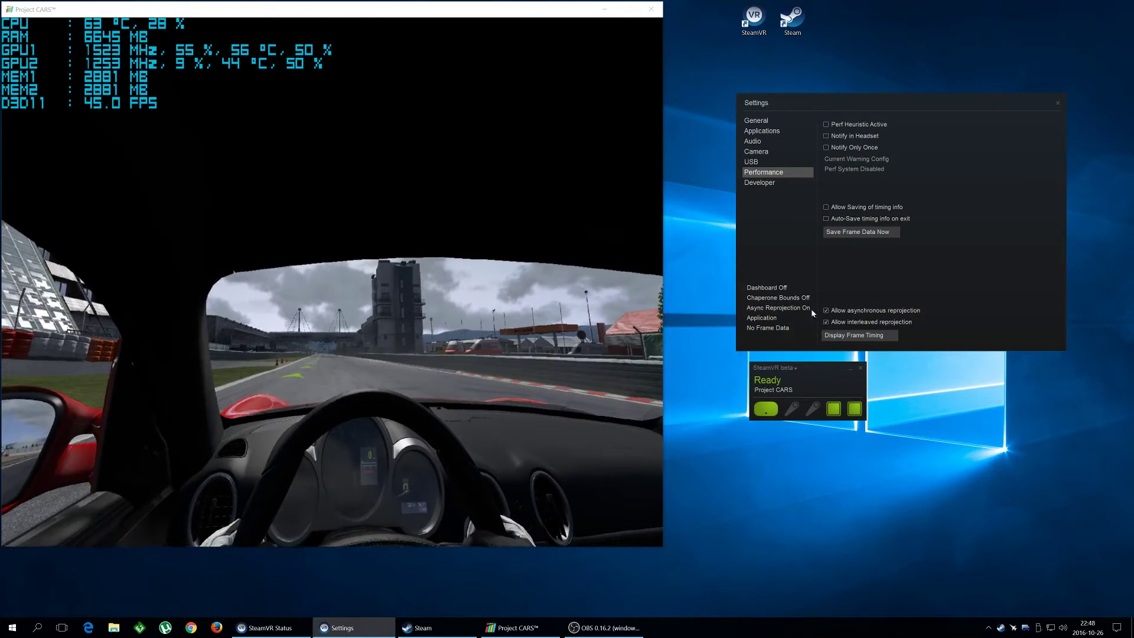
left_click(825, 321)
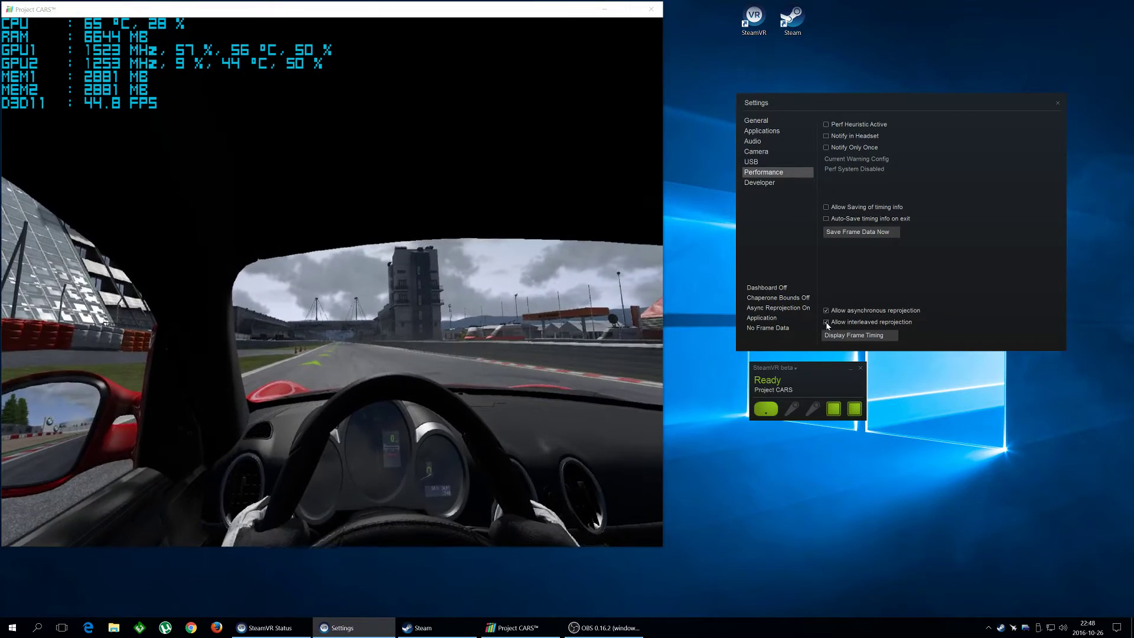
left_click(826, 321)
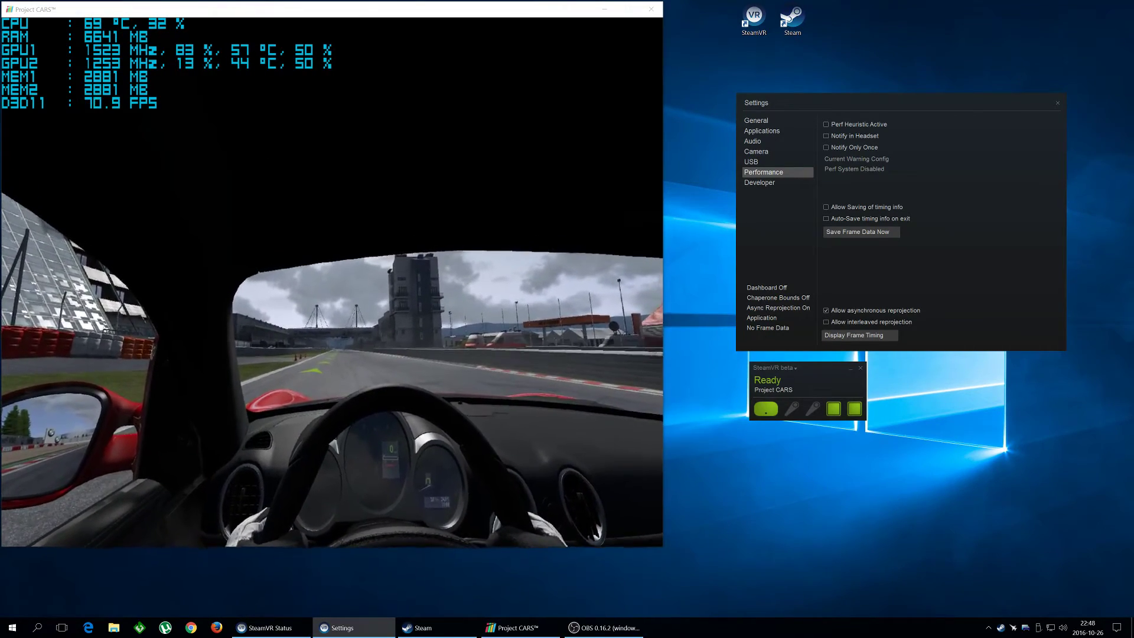